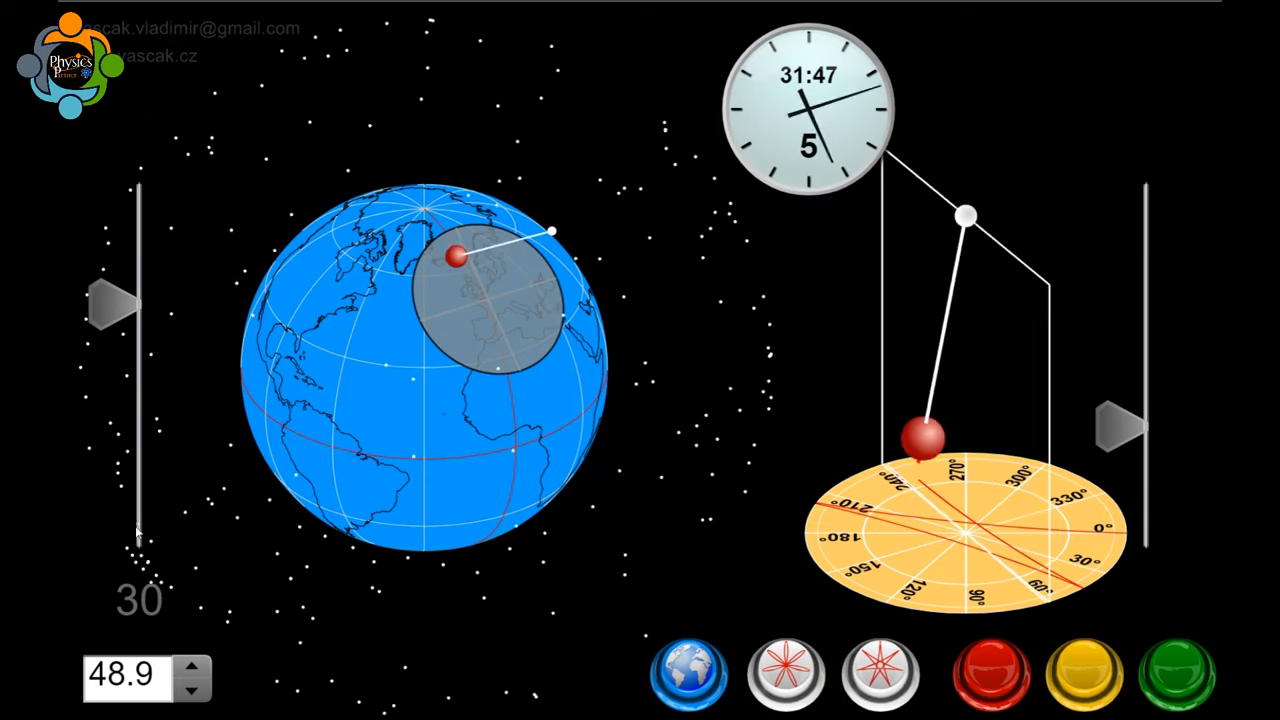
# - Move the latitude slider so the pendulum stands at latitude 58 instead of 30
pyautogui.click(108, 320)
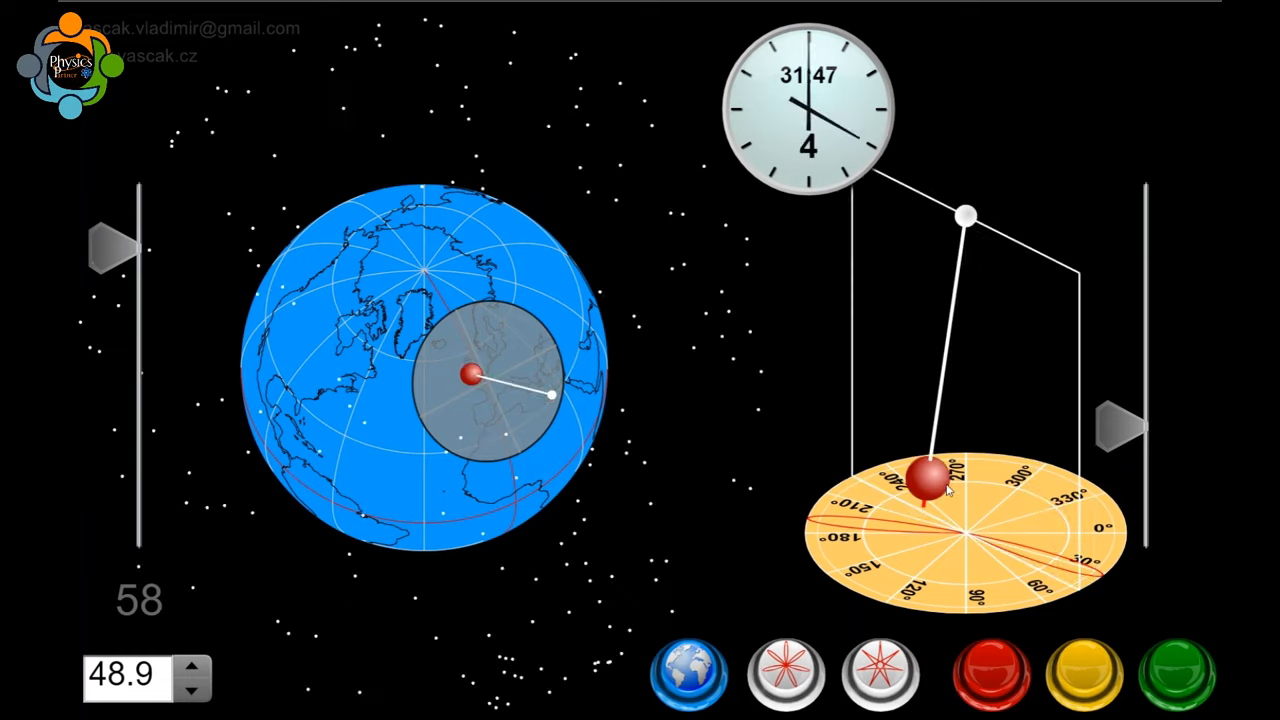
# - Raise the view slider to look down on the dial, then set latitude to -22 so traces accumulate
pyautogui.click(1120, 420)
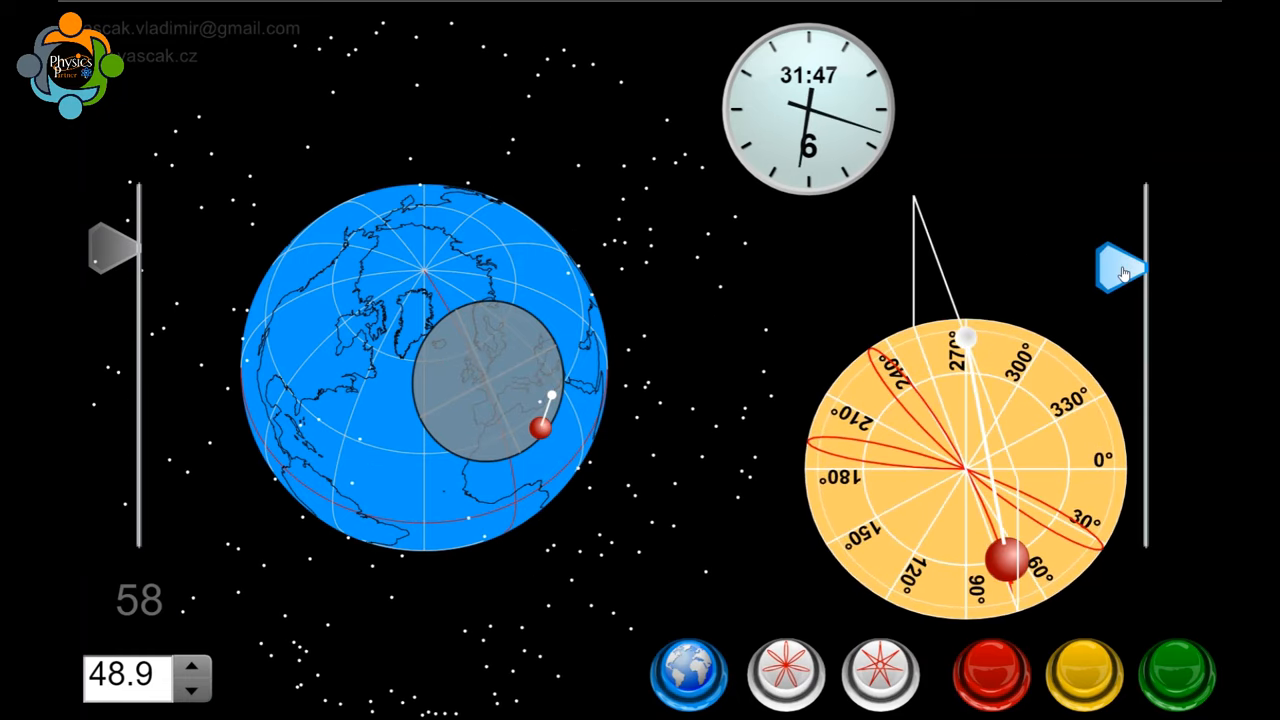
pyautogui.click(1122, 270)
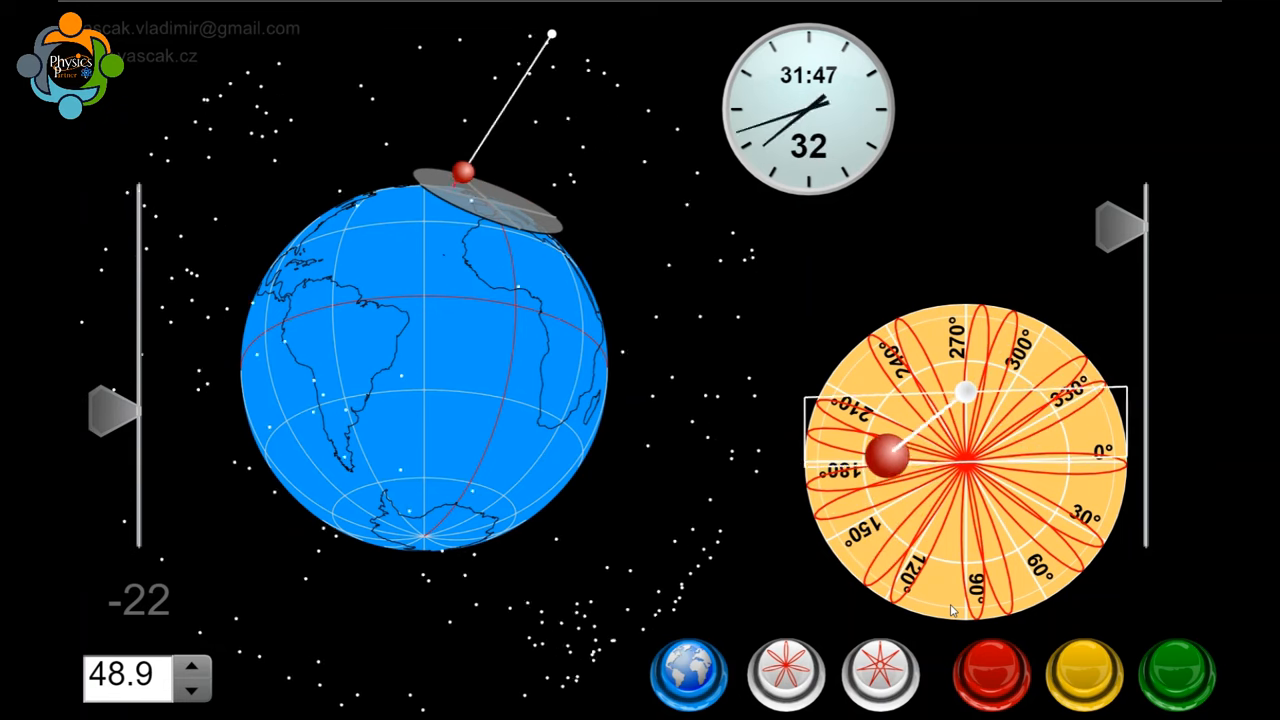
pyautogui.click(688, 672)
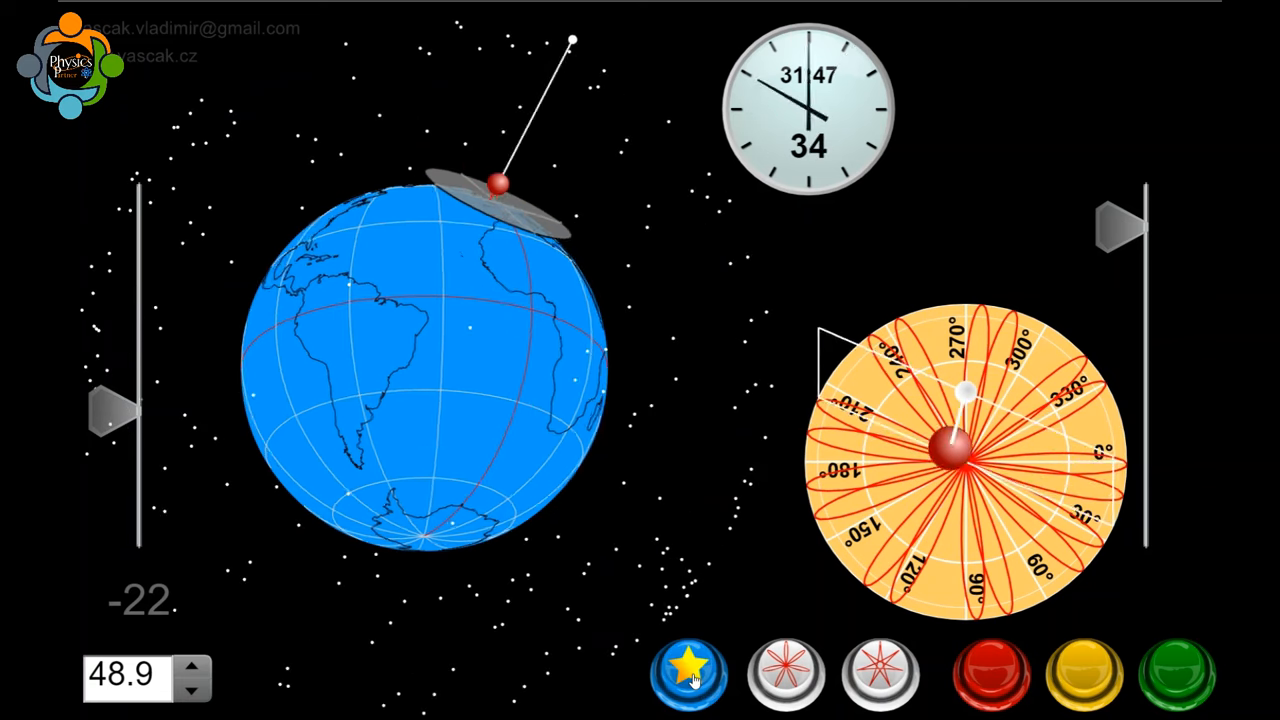